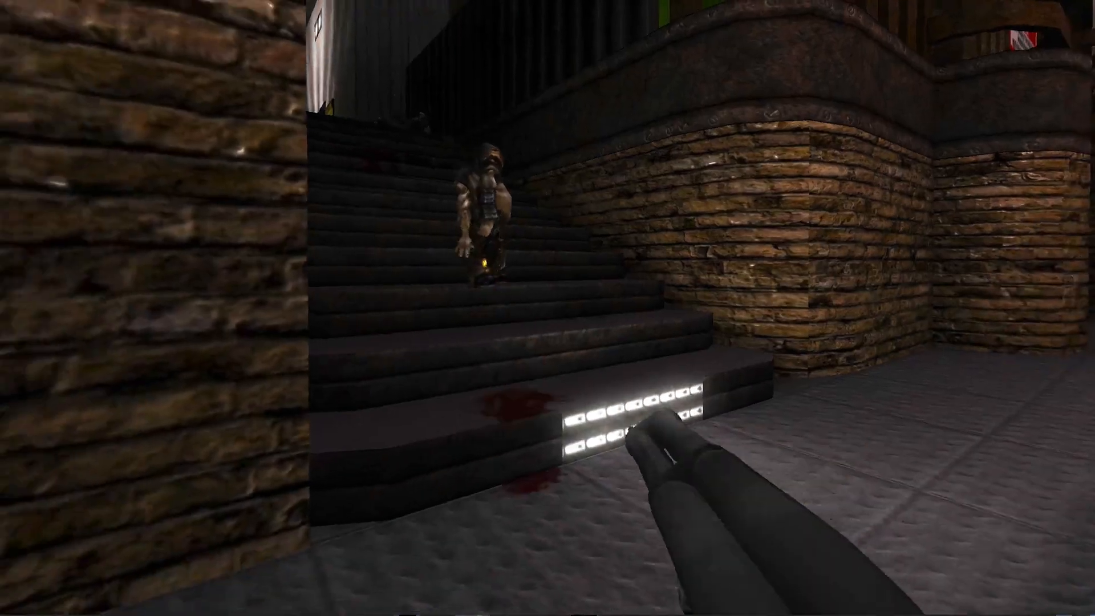
Step: Leave the Cube 2 gameplay for the Pro Tools session with the grunt Serum patch
click(548, 308)
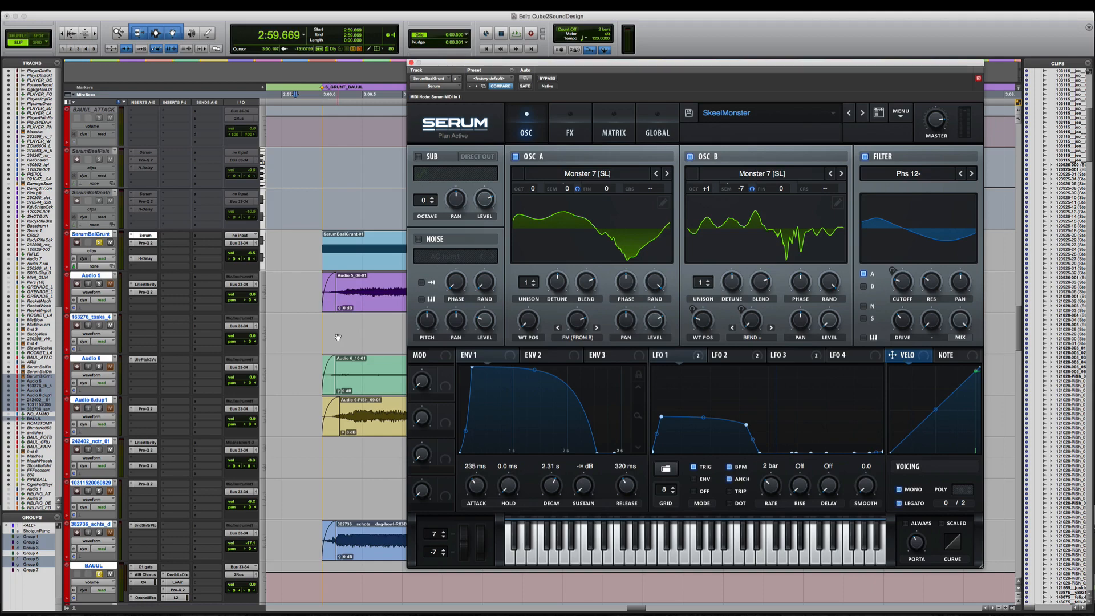
Step: Switch from the Serum patch back to the Cube 2 game window
click(516, 33)
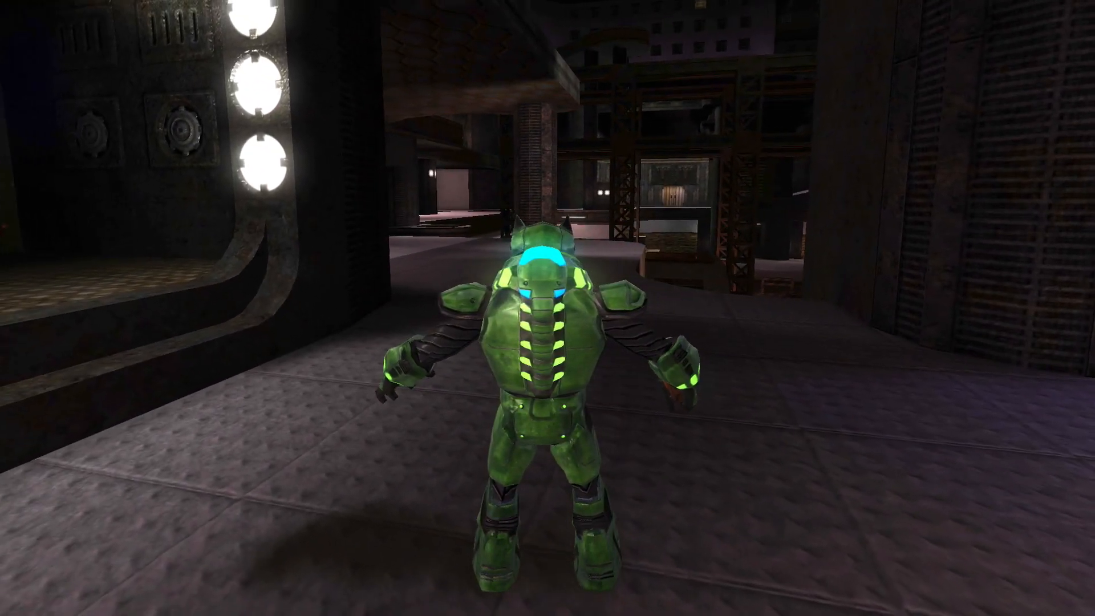
Step: Move in game, then show the S_JUMP_PLAYER event with foot, armour and voice layers
key(w)
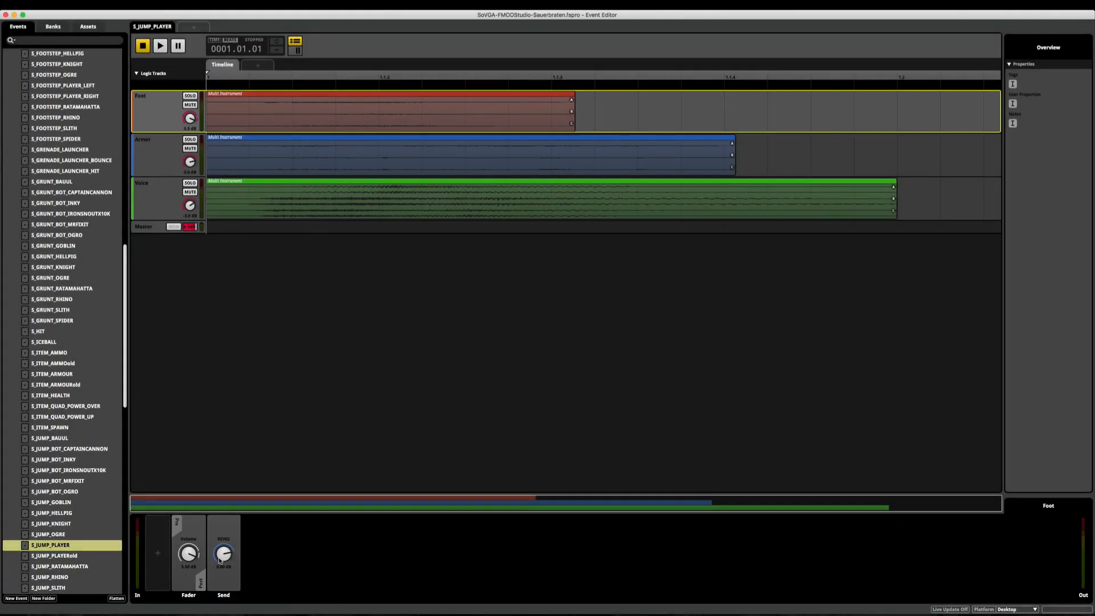
Step: Select the Voice track to show its REVVOICE reverb send at 0.00 dB
click(224, 555)
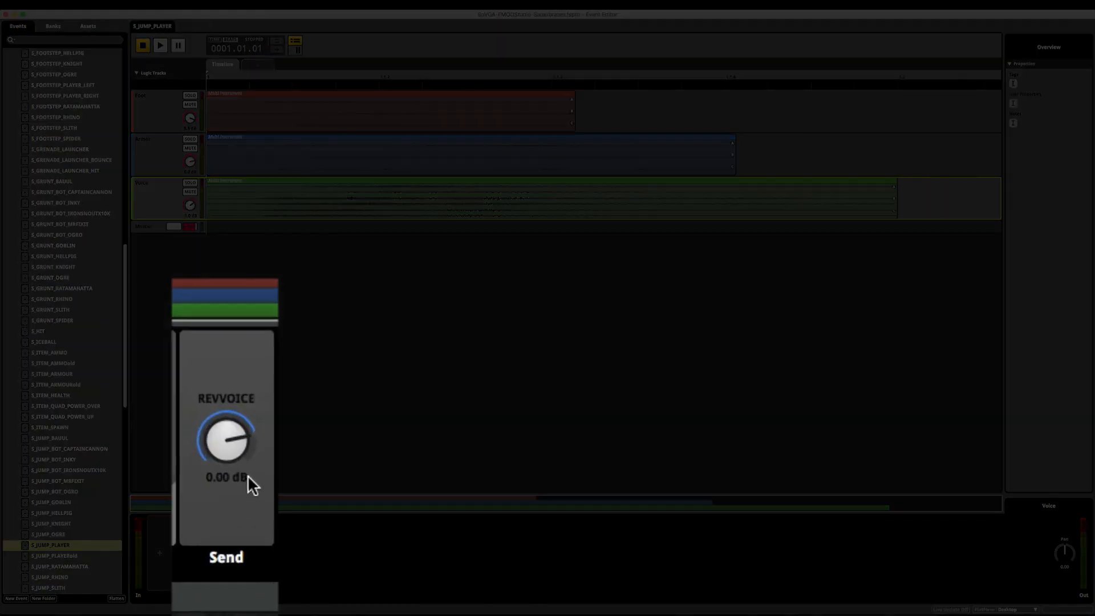
mouse_move(303, 575)
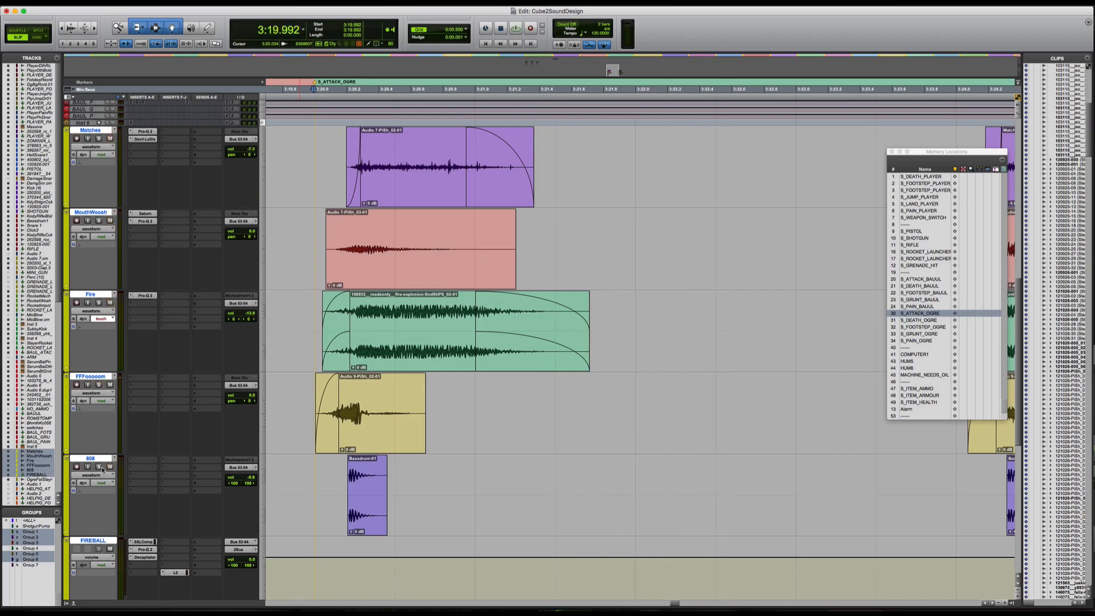
Step: Return to the game to hear the ogre attack, then show the S_SHOTGUN event layers
click(514, 28)
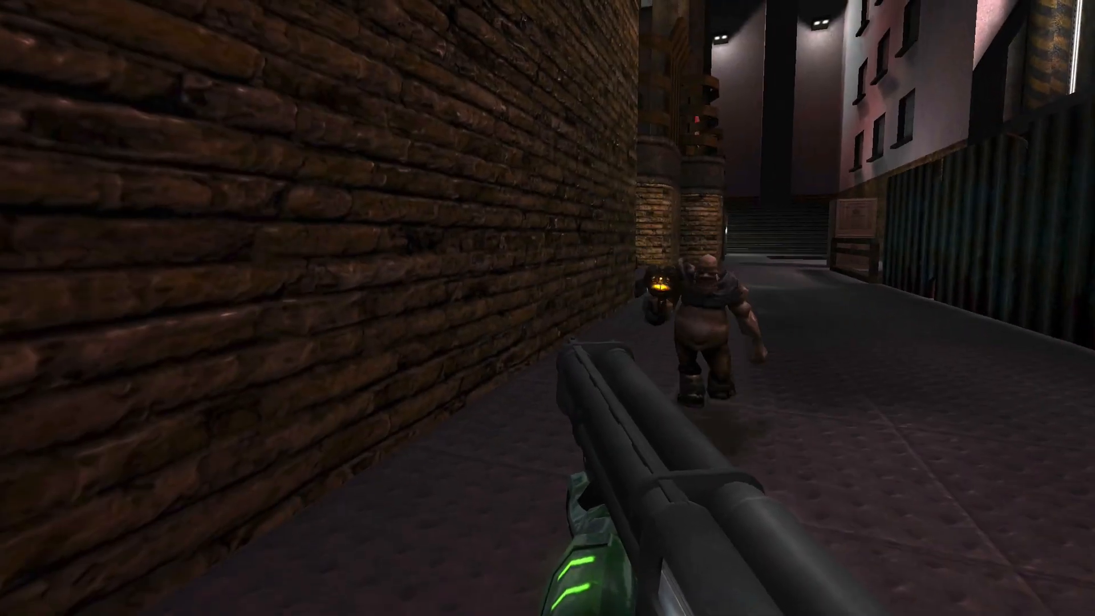
mouse_move(548, 308)
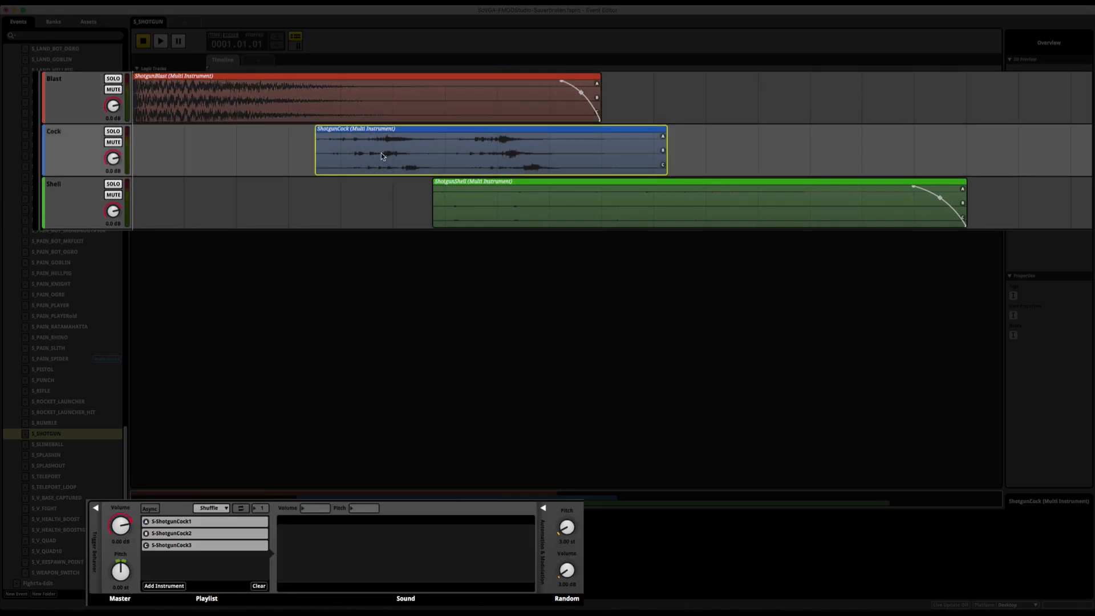
Step: Deselect the shotgun instrument and start the adaptive music event playing
click(530, 199)
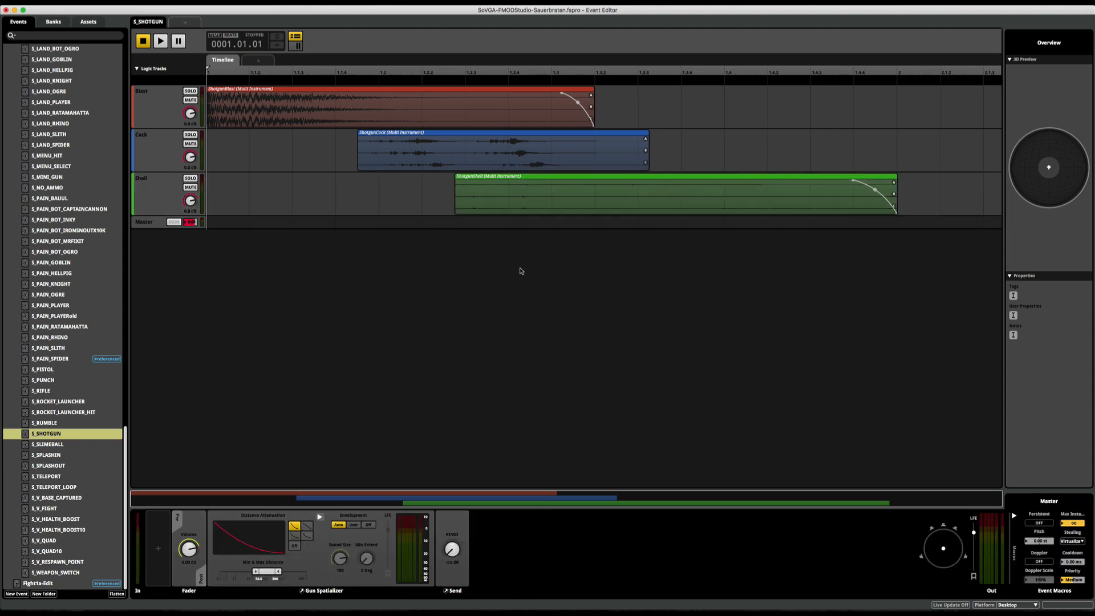
click(160, 41)
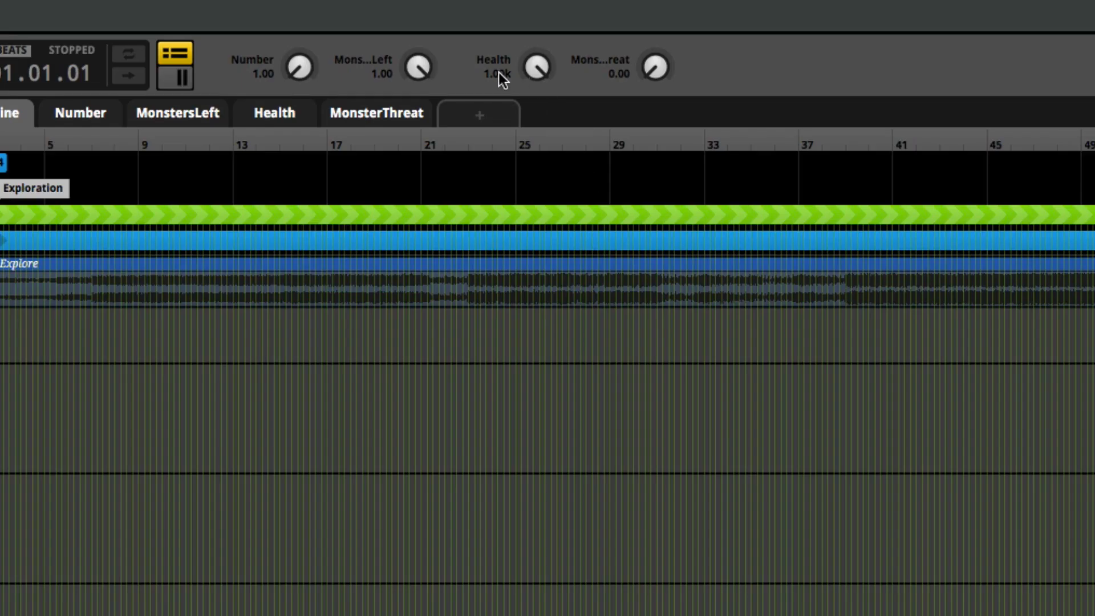
Step: Set a music parameter to 20 and audition the exploration music before switching to Cubase
text(20)
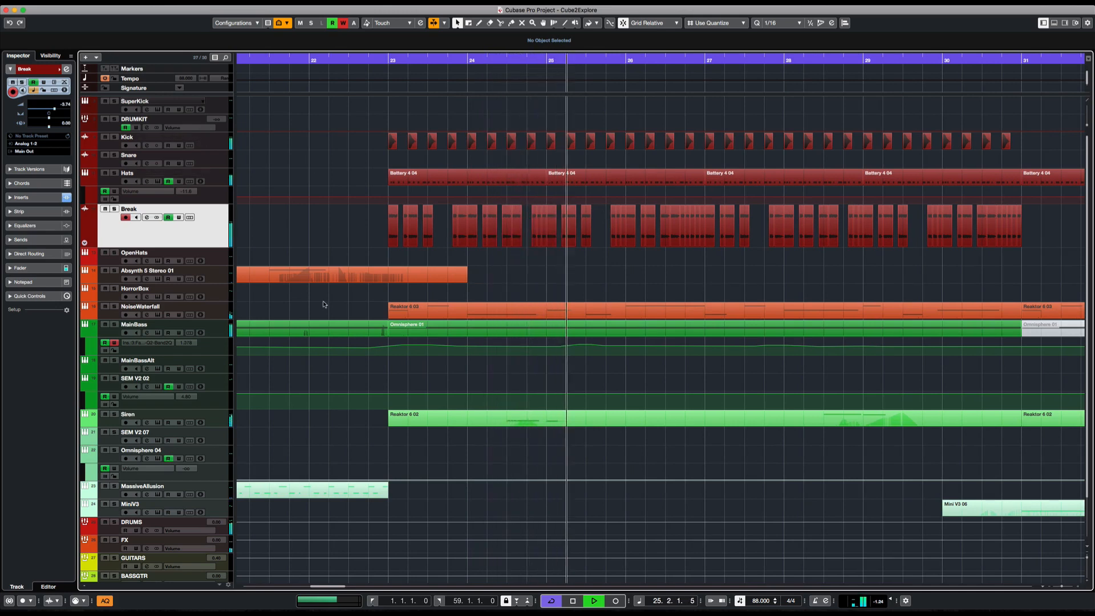
Step: Show the MixConsole of the Cube2Explore project with its Arturia SEM V synth
key(F3)
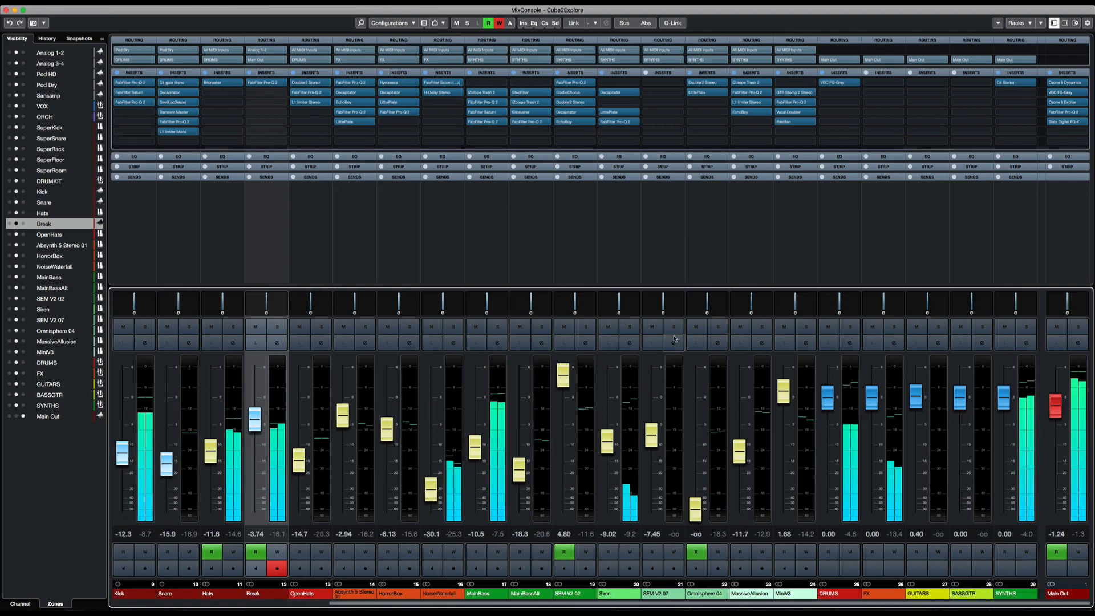
click(628, 343)
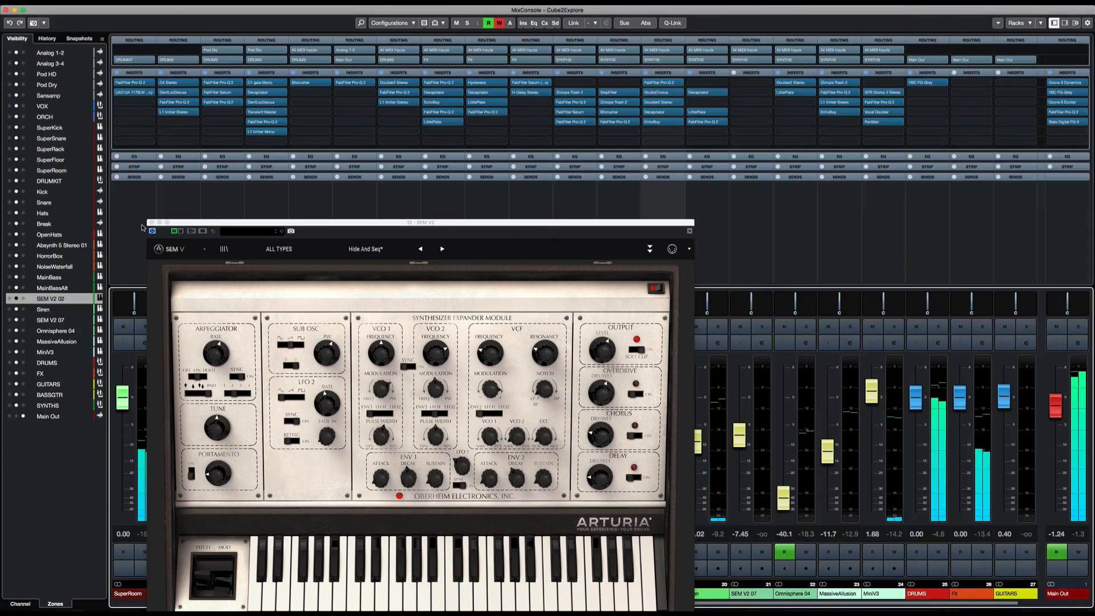
click(689, 223)
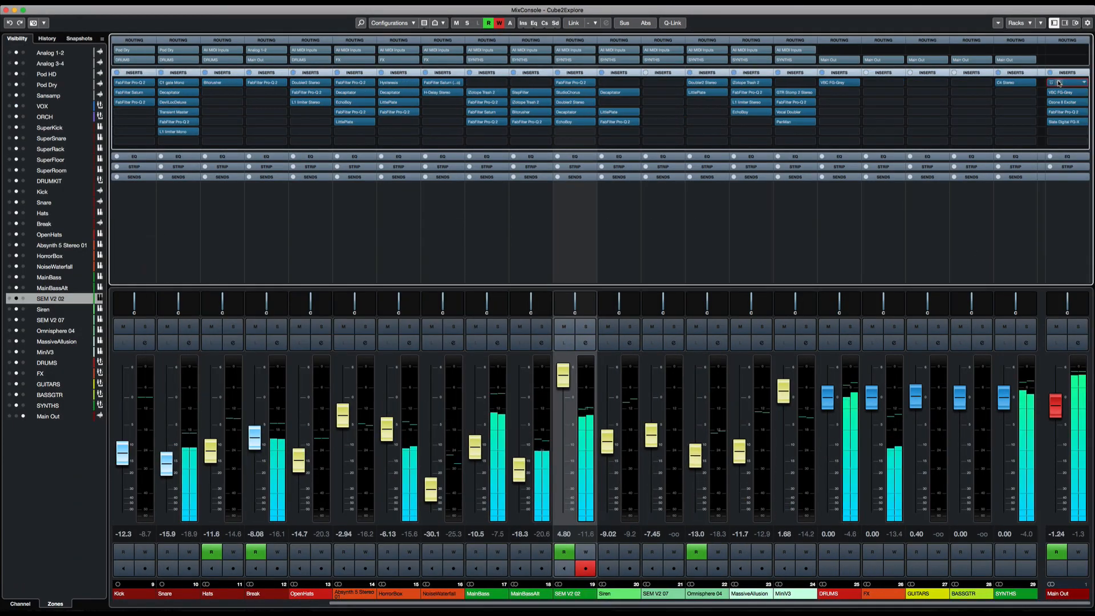
Step: Switch to the Cube2 fight music project's MixConsole
click(1062, 82)
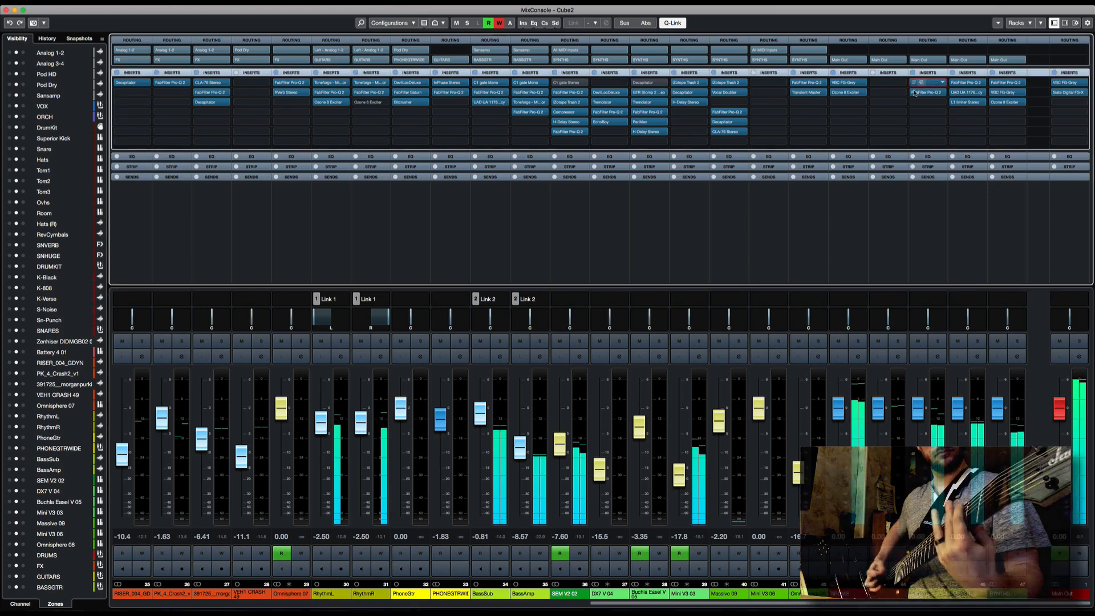
click(926, 91)
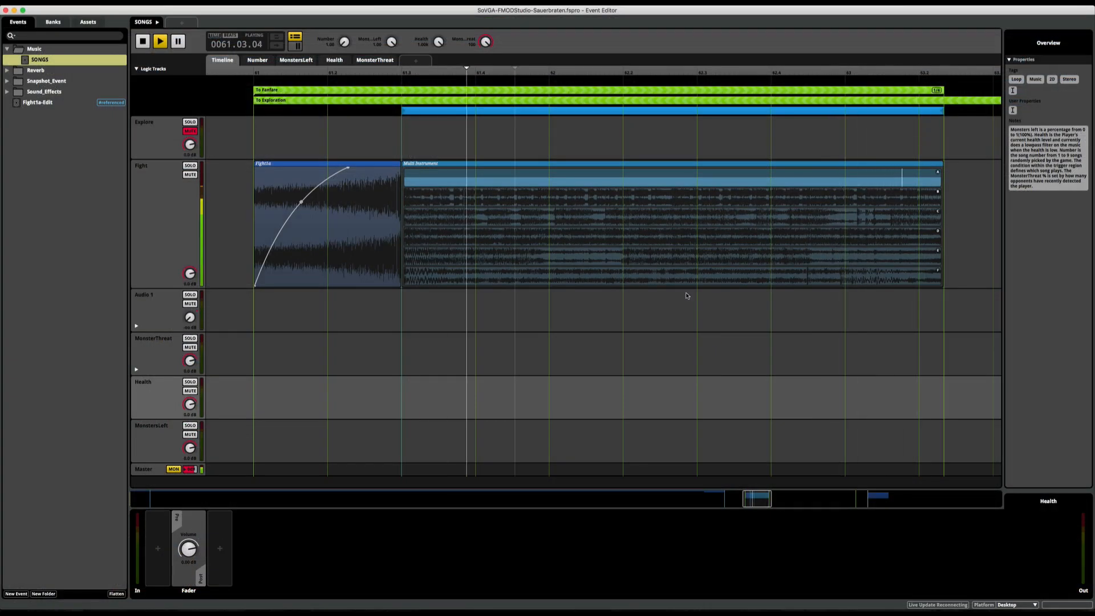
Step: Browse the Fight multi instrument playlist songs (M-Fight2, M-Fight3b and the next entries)
click(670, 164)
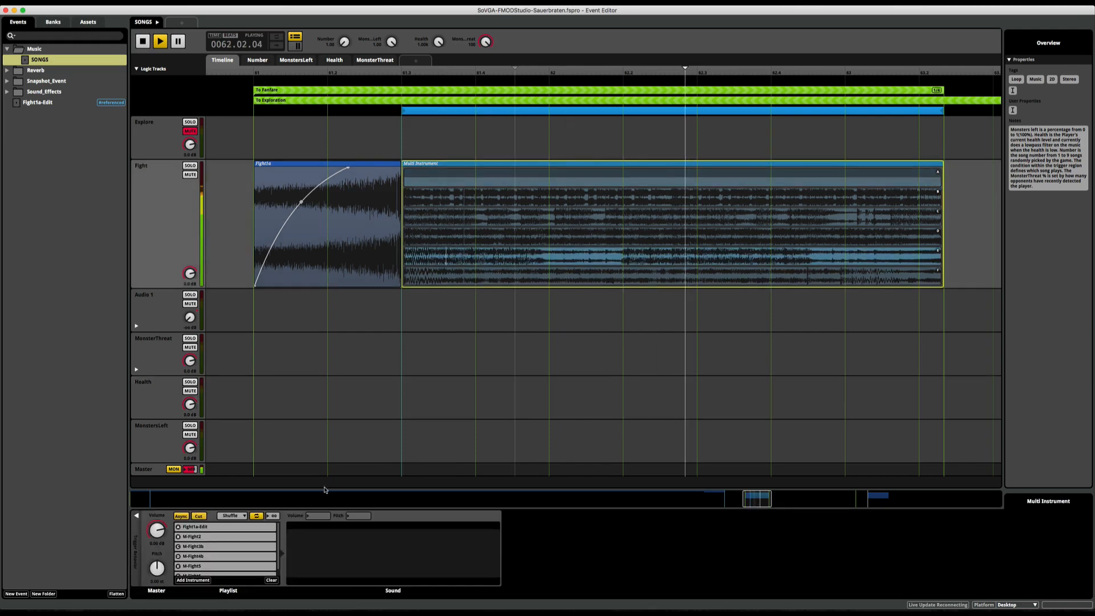
click(223, 536)
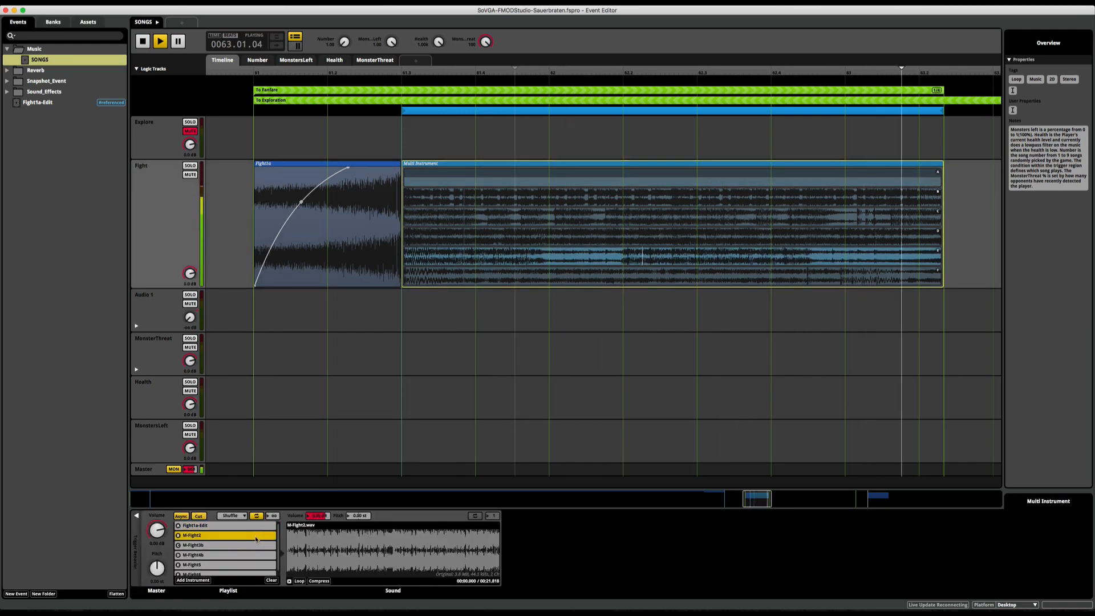
click(223, 545)
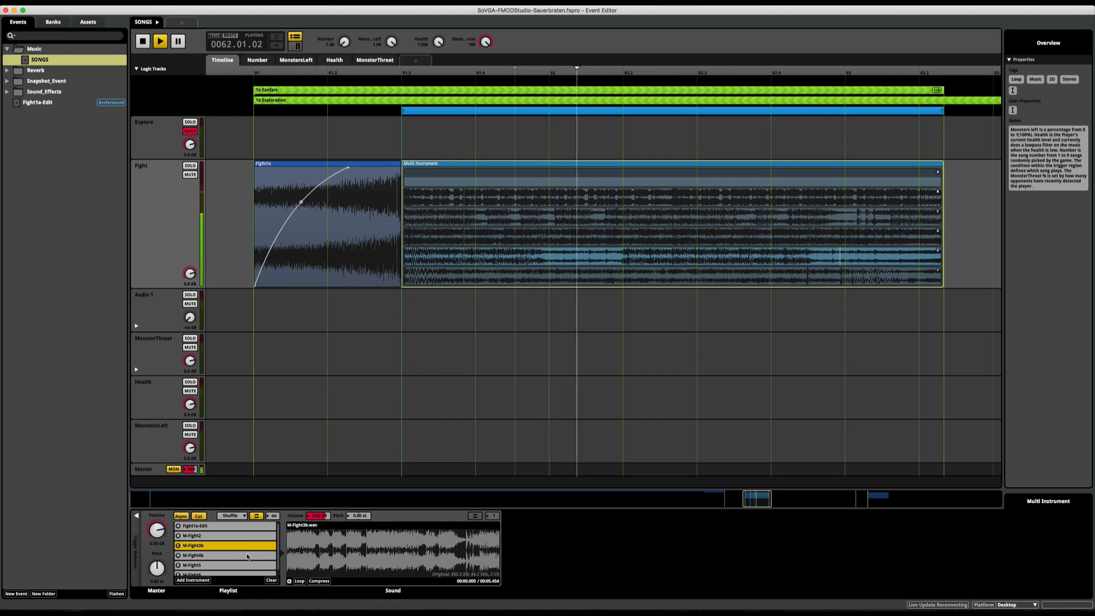
click(224, 556)
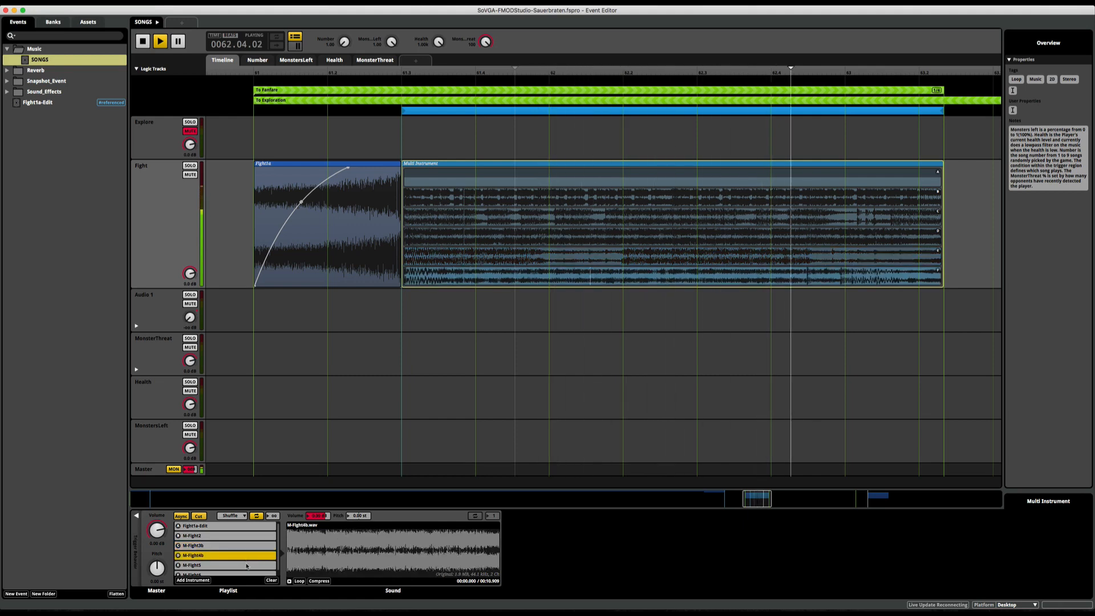
click(224, 574)
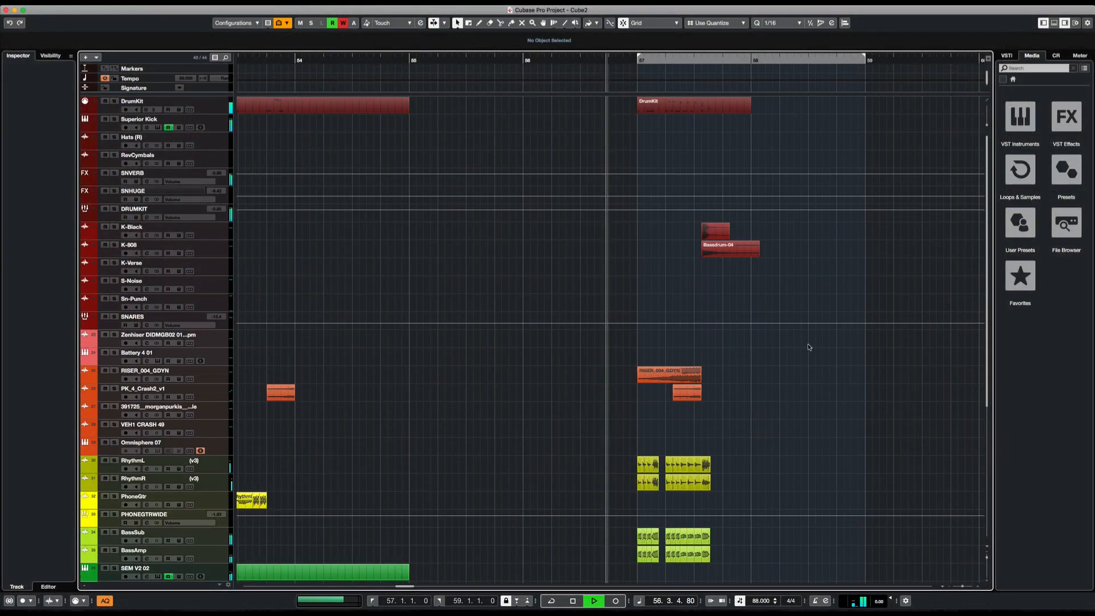
scroll(down, 3)
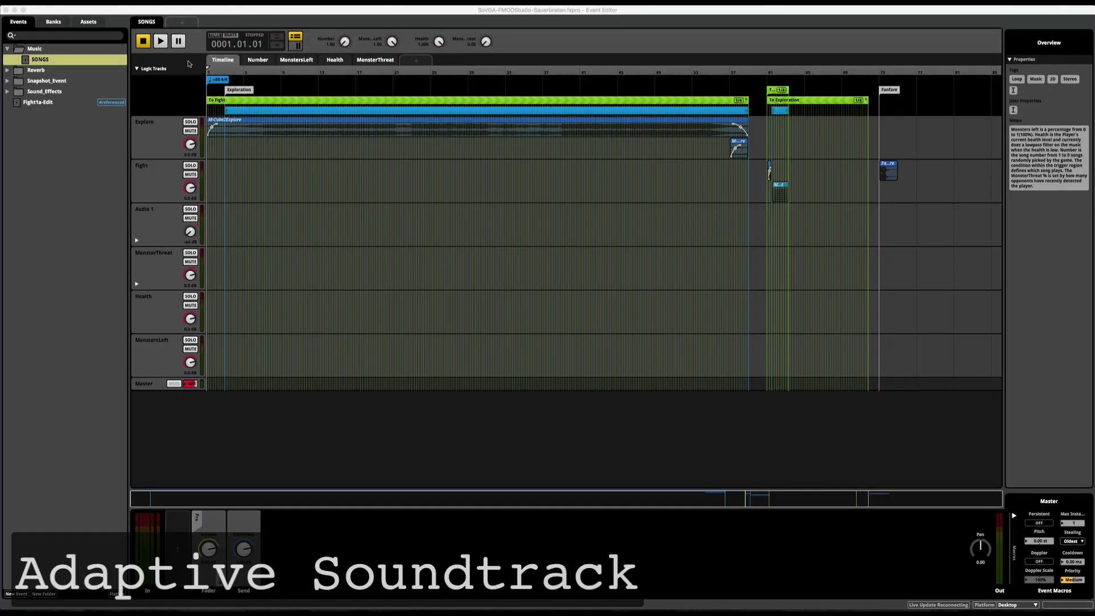
Step: Play the SONGS event while varying MonsterThreat and bringing MonstersLeft down to 0.00
click(160, 42)
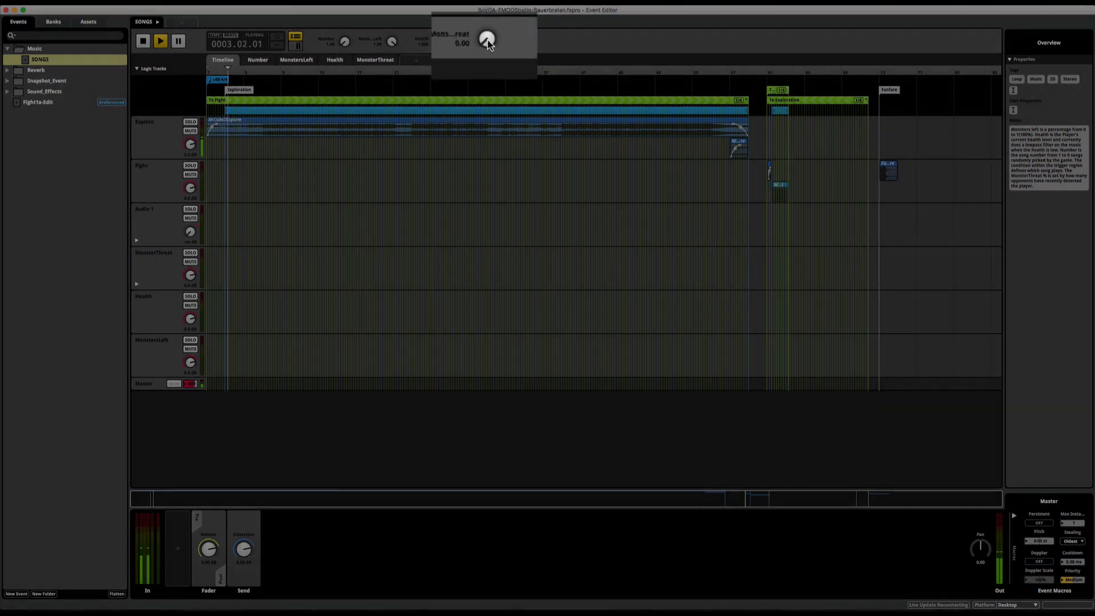
drag(488, 39, 487, 14)
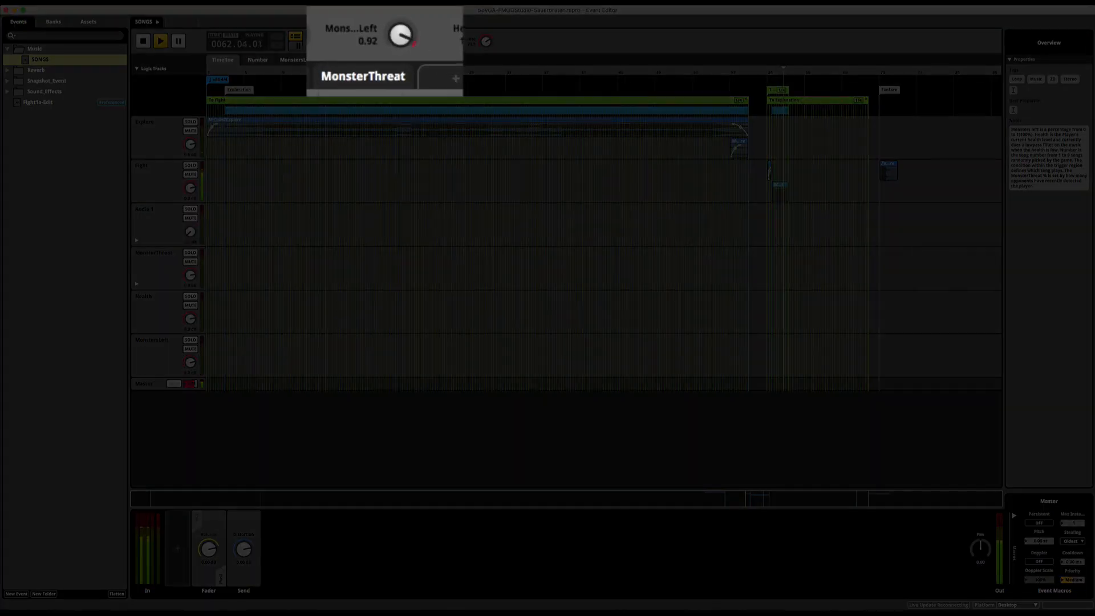
drag(401, 33, 398, 42)
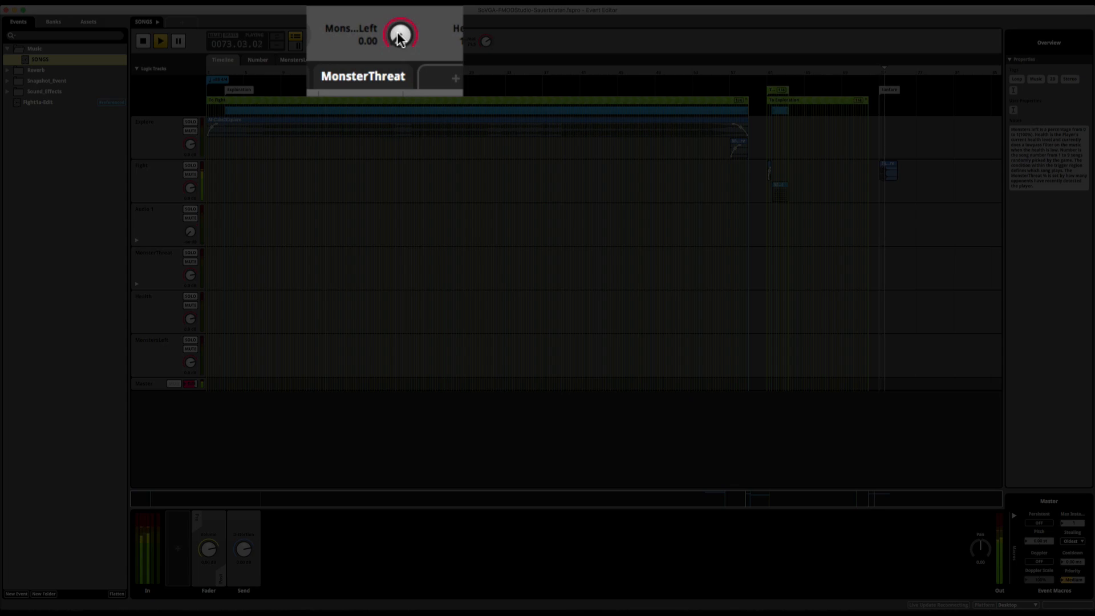